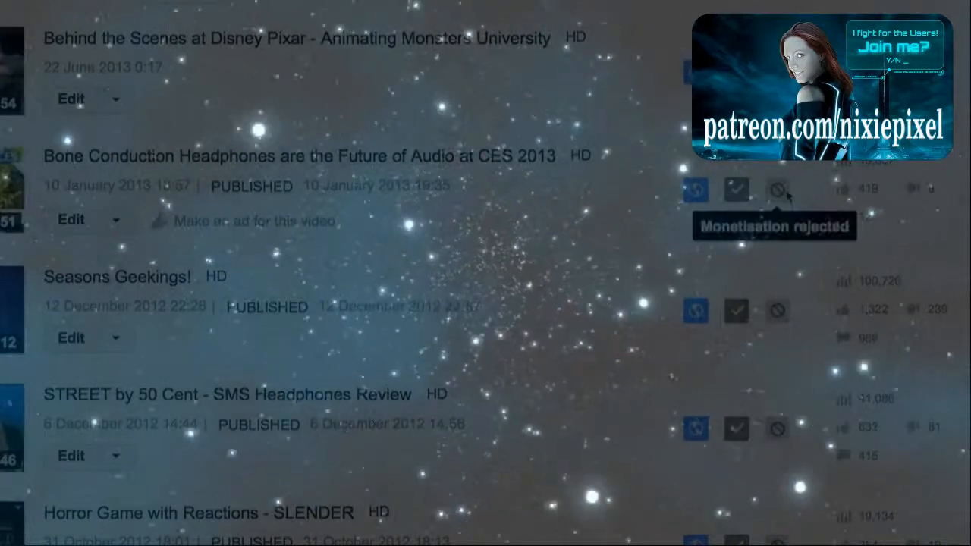
mouse_move(777, 311)
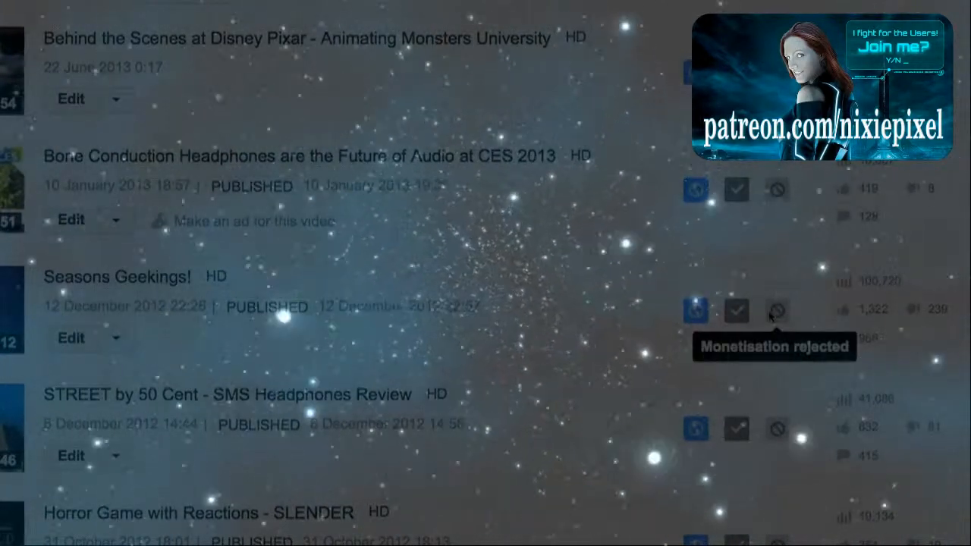